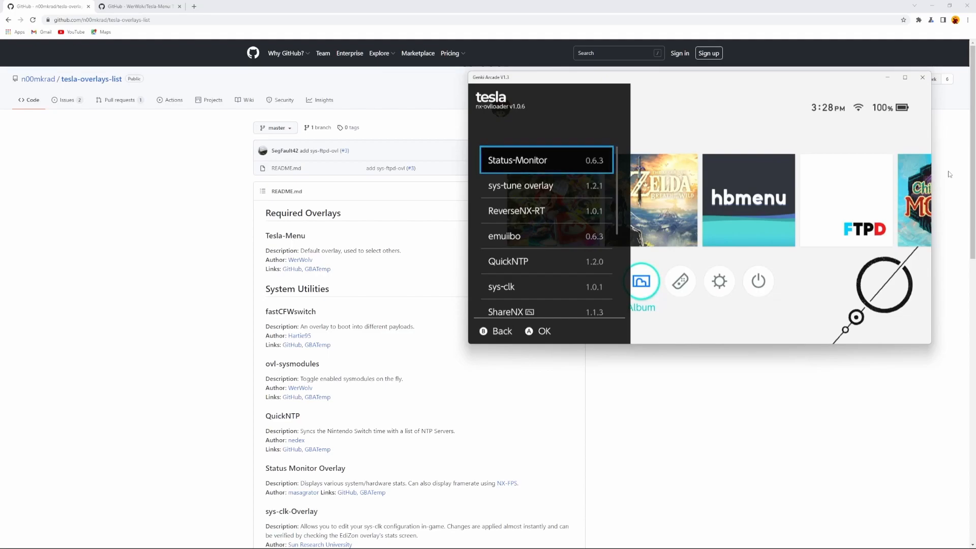
Step: Dismiss the Switch capture and scroll the README down to the System Utilities overlay entries
{"action": "key", "text": "Down"}
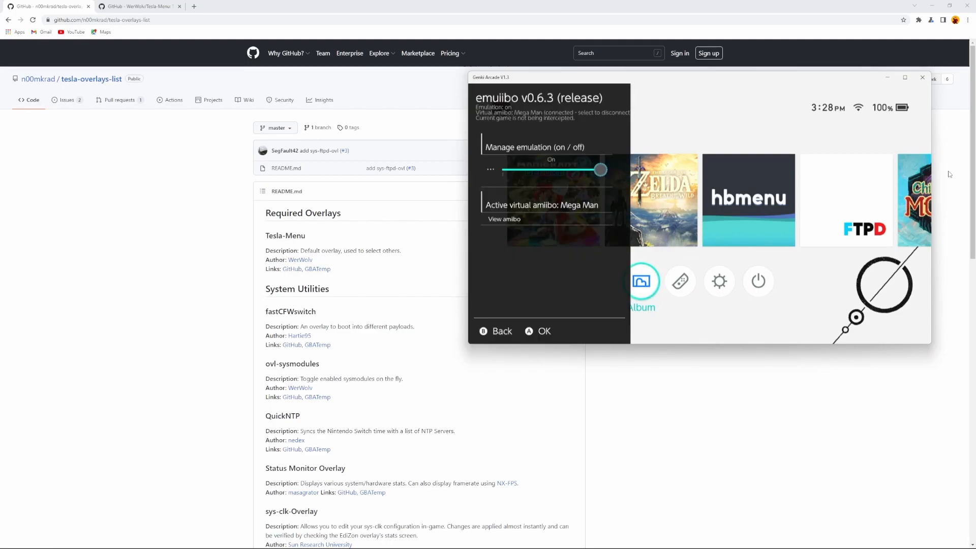
{"action": "left_click_drag", "start_coordinate": [600, 170], "coordinate": [503, 169]}
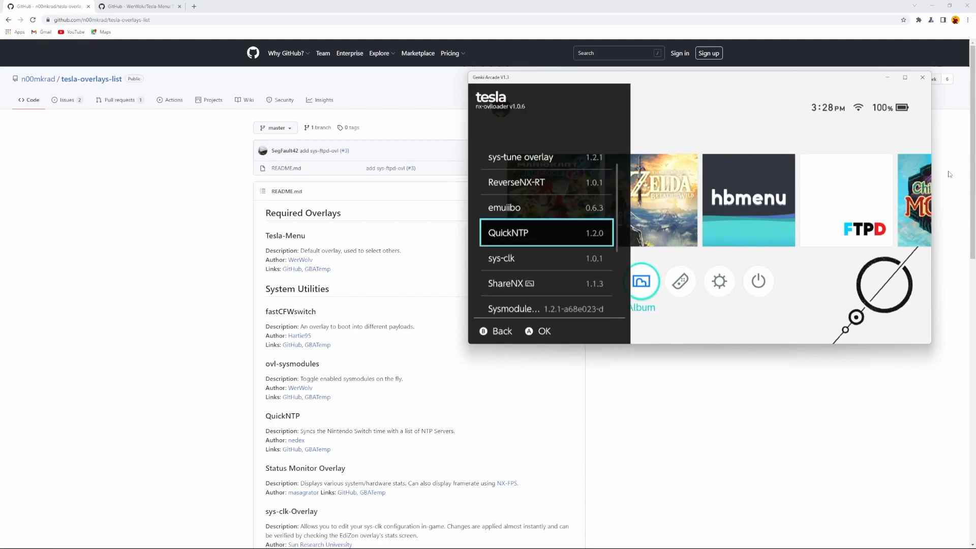
{"action": "left_click", "coordinate": [500, 259]}
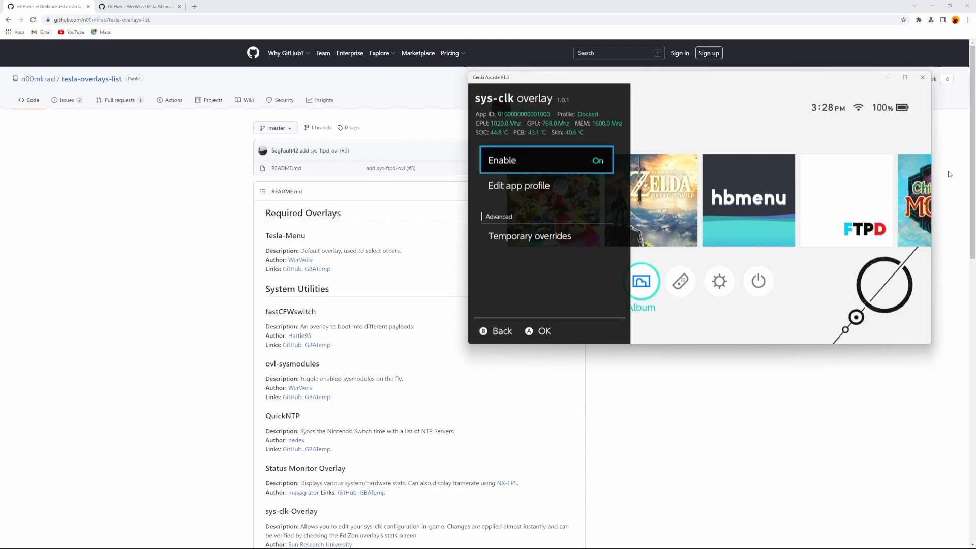
{"action": "left_click", "coordinate": [501, 331]}
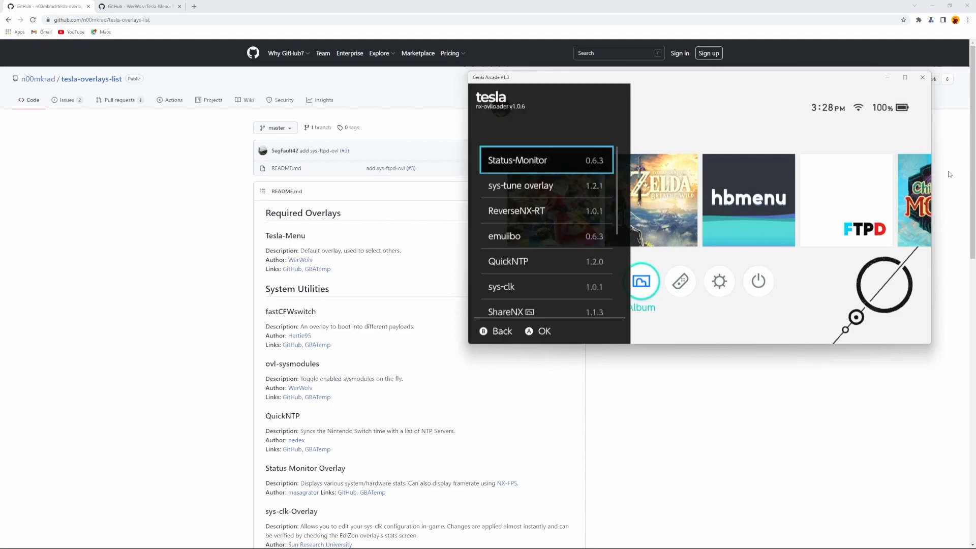
{"action": "scroll", "scroll_direction": "down", "scroll_amount": 3}
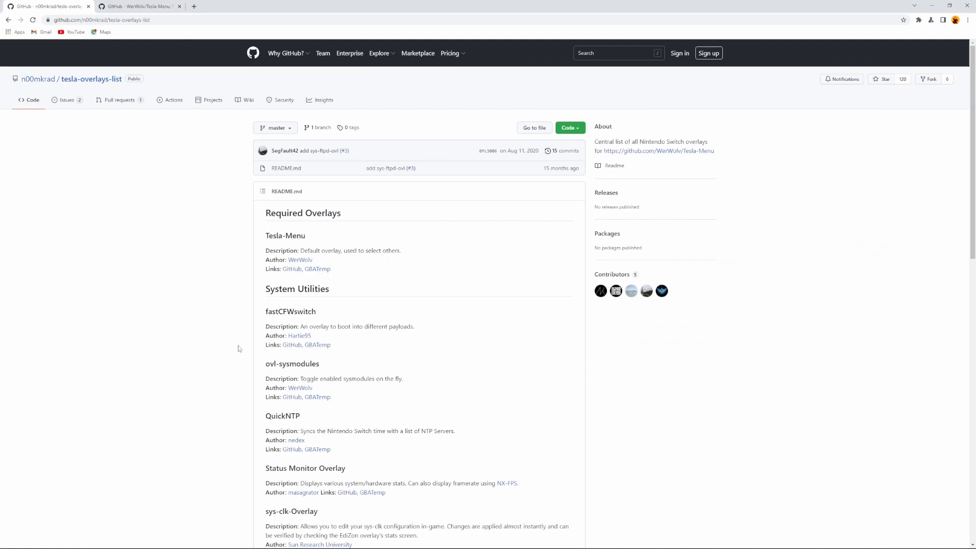
{"action": "mouse_move", "coordinate": [246, 352]}
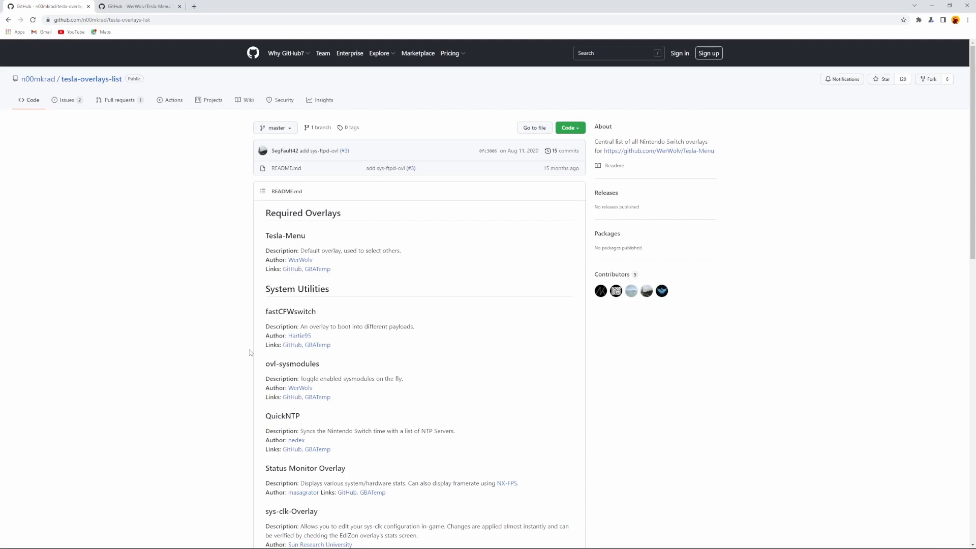
{"action": "mouse_move", "coordinate": [283, 212]}
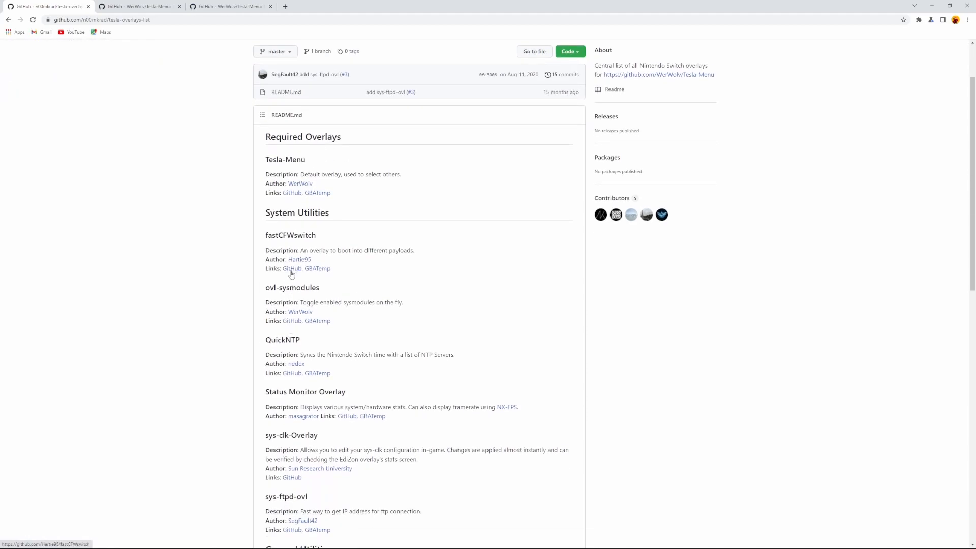
{"action": "mouse_move", "coordinate": [292, 320]}
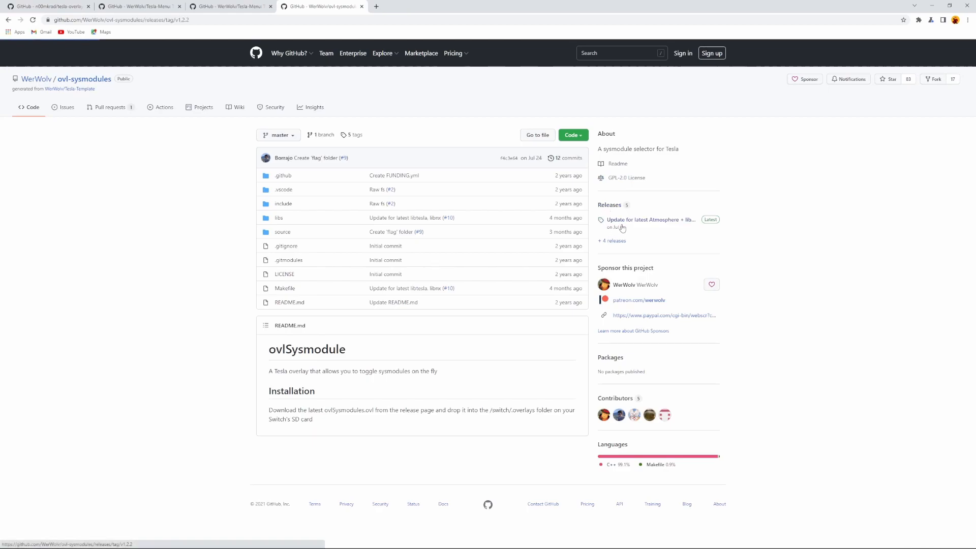
Step: View the latest ovl-sysmodules release with ovlSysmodules.ovl, then return to the Tesla-Menu repository
{"action": "left_click", "coordinate": [650, 220]}
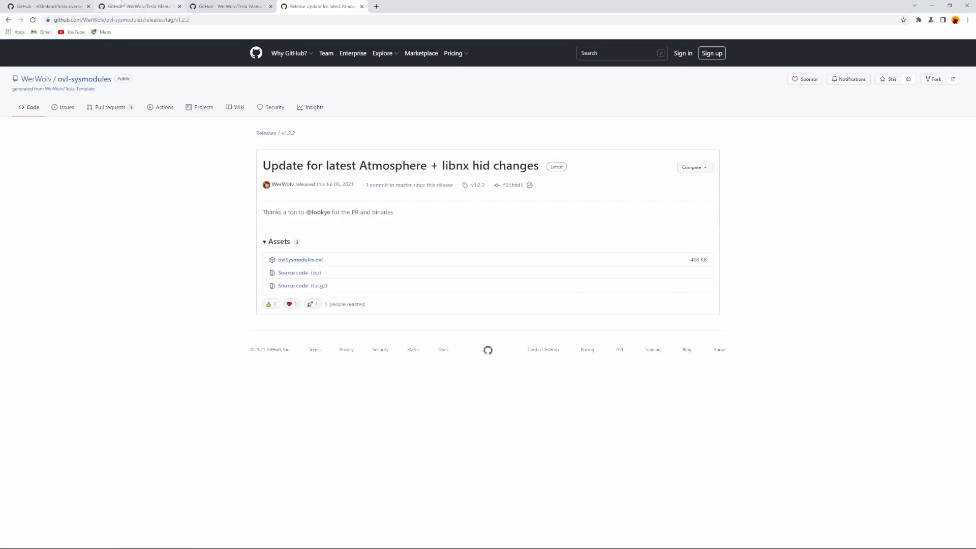
{"action": "left_click", "coordinate": [231, 6]}
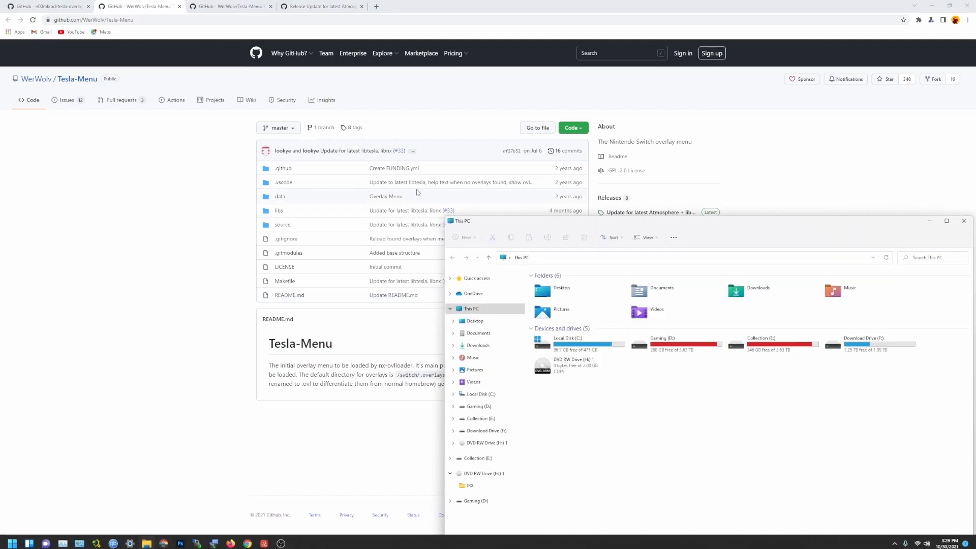
Step: Navigate Downloads › ovlmenu › switch › overlays to list the ovlmenu.ovl file
{"action": "left_click", "coordinate": [478, 345]}
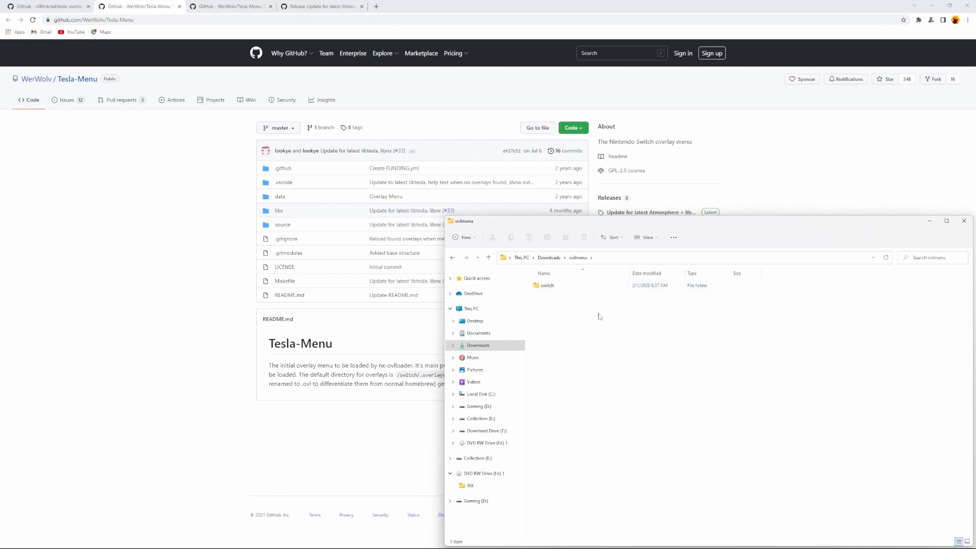
{"action": "mouse_move", "coordinate": [537, 299]}
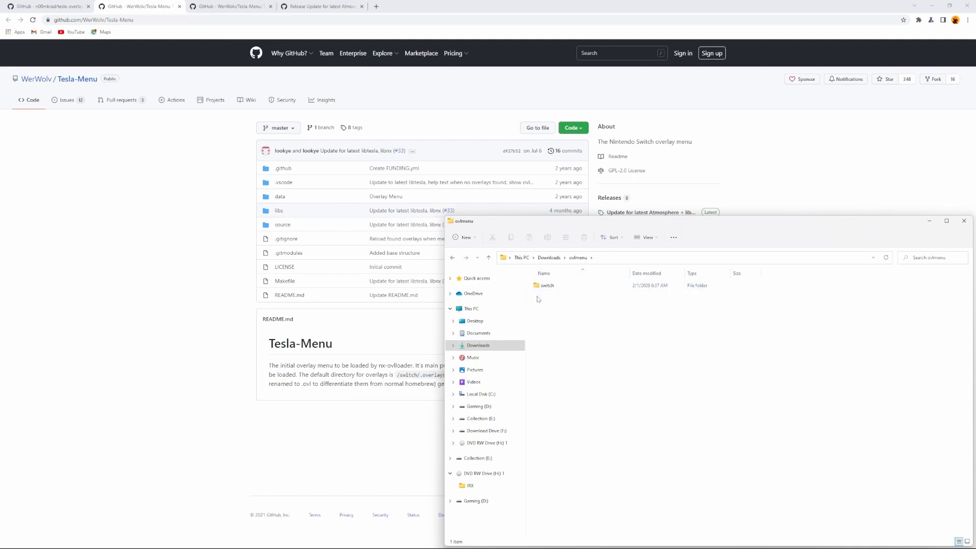
{"action": "double_click", "coordinate": [546, 285]}
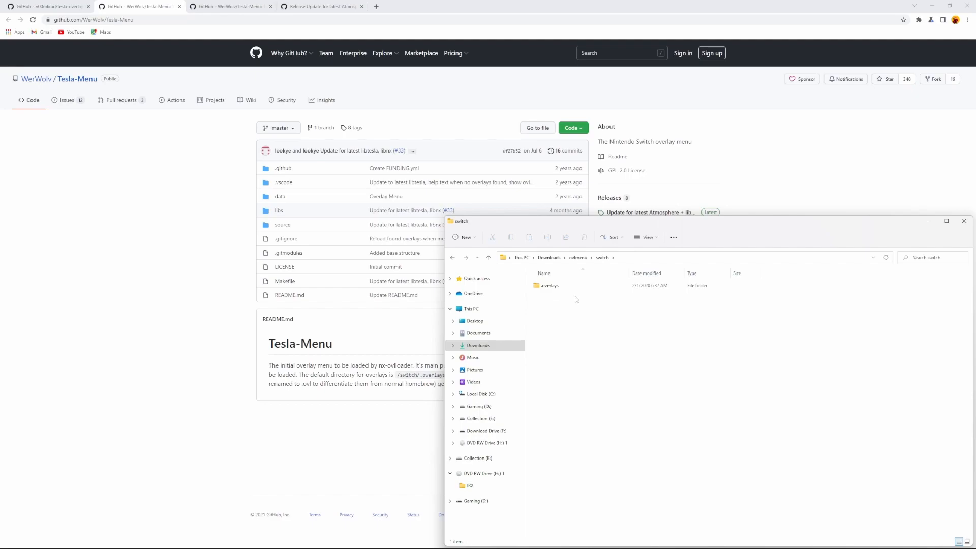
{"action": "double_click", "coordinate": [549, 285]}
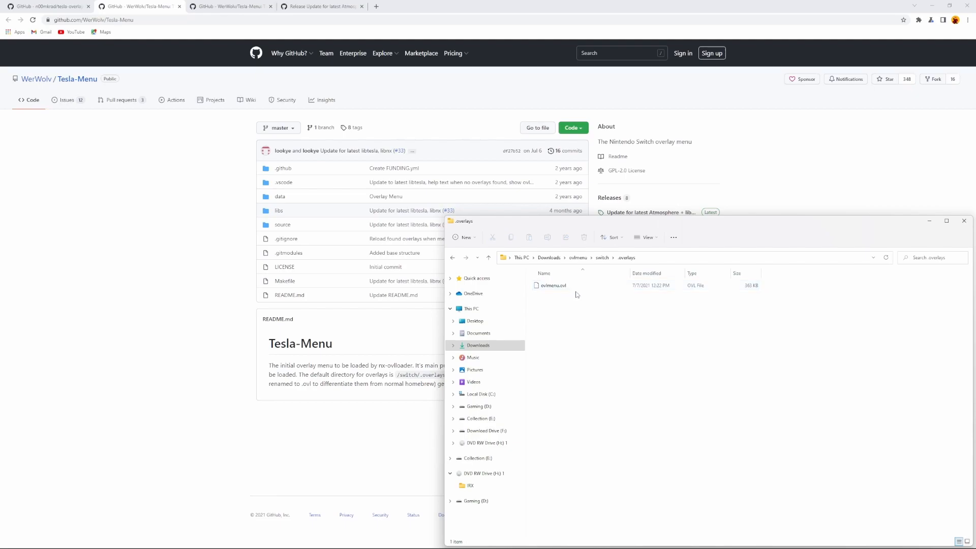